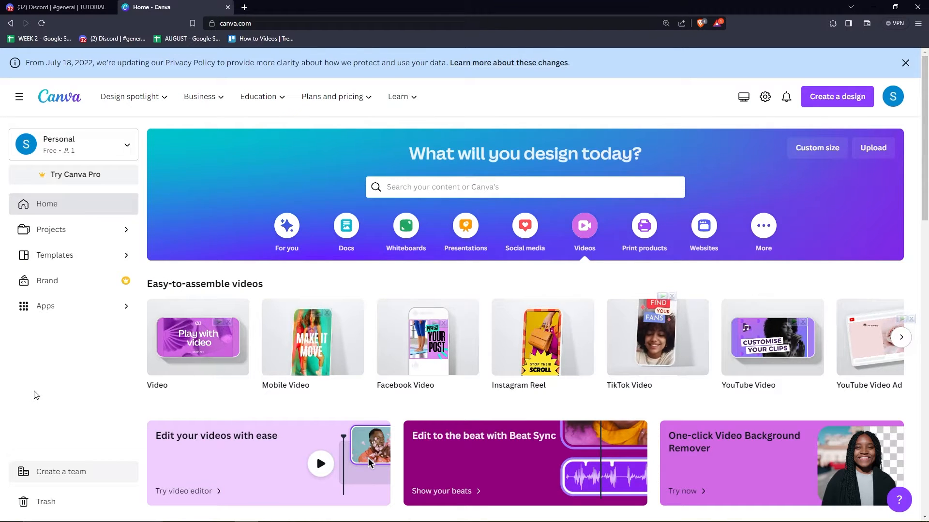
{"action": "mouse_move", "coordinate": [197, 345]}
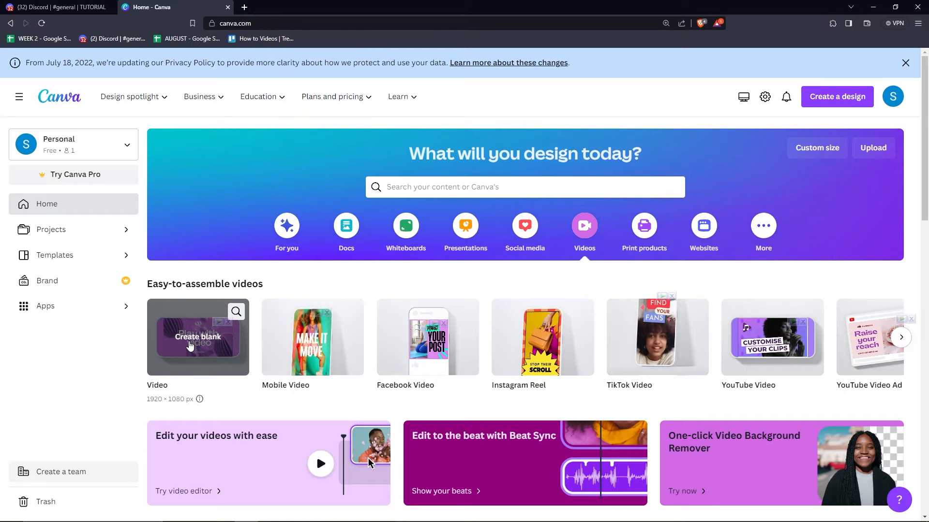
Create a blank 1920 × 1080 video design from the Canva home page
{"action": "left_click", "coordinate": [198, 336]}
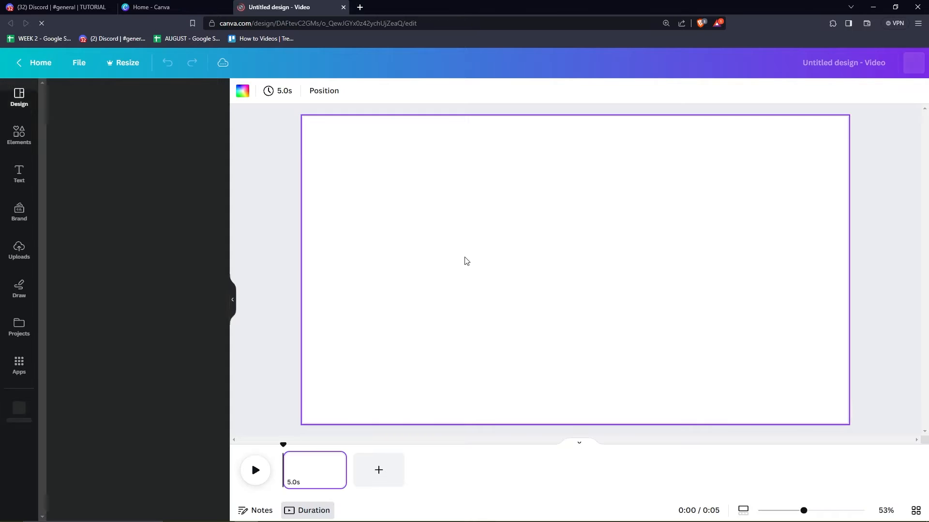
{"action": "left_click", "coordinate": [19, 97]}
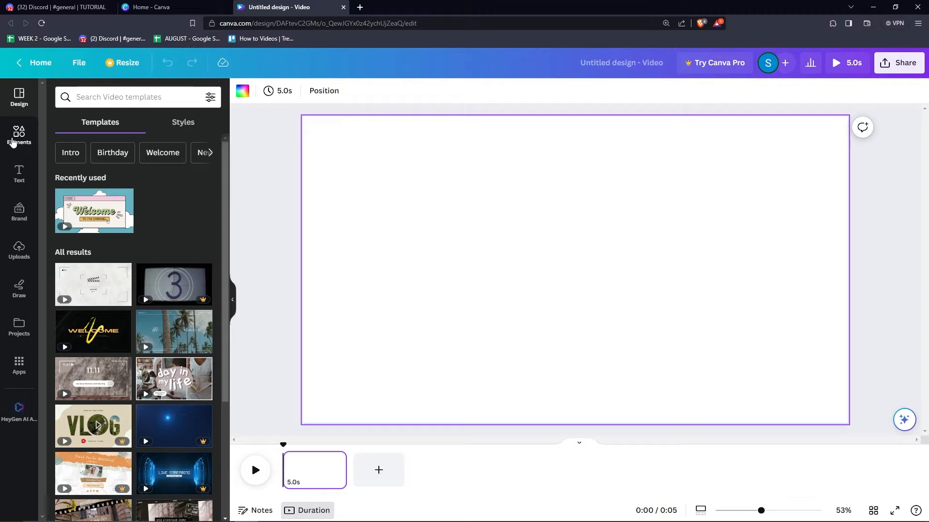
{"action": "mouse_move", "coordinate": [29, 174]}
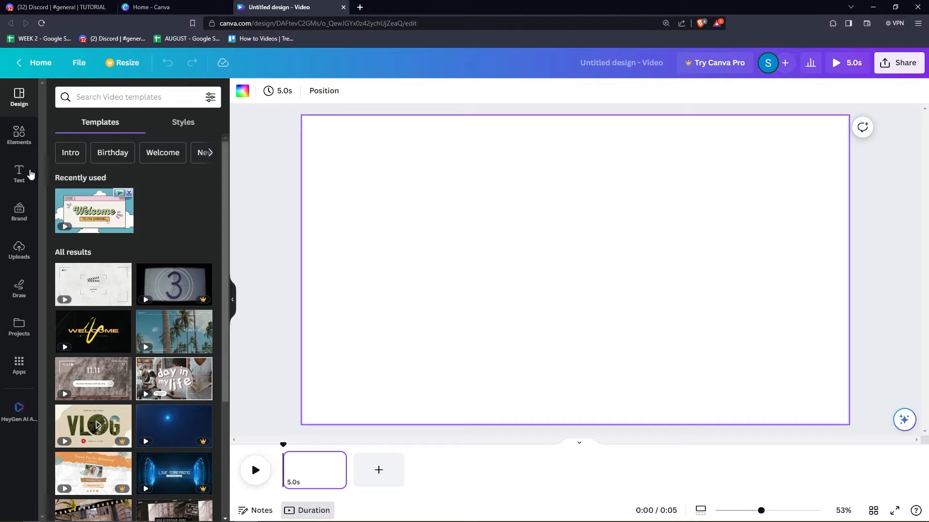
Search stock videos for 'vlog' and add the ring-light striped-shirt clip to the page
{"action": "left_click", "coordinate": [19, 136]}
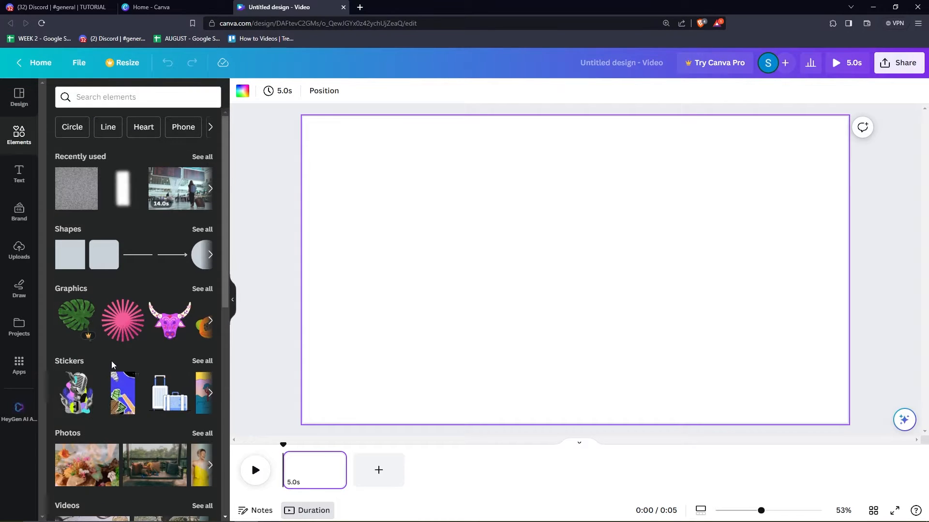
{"action": "left_click", "coordinate": [202, 506]}
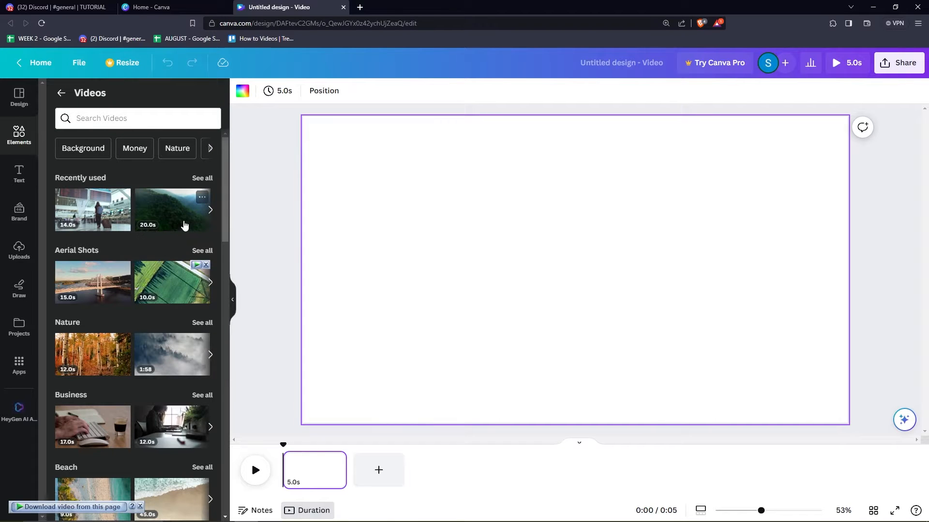
{"action": "scroll", "scroll_direction": "down", "scroll_amount": 3}
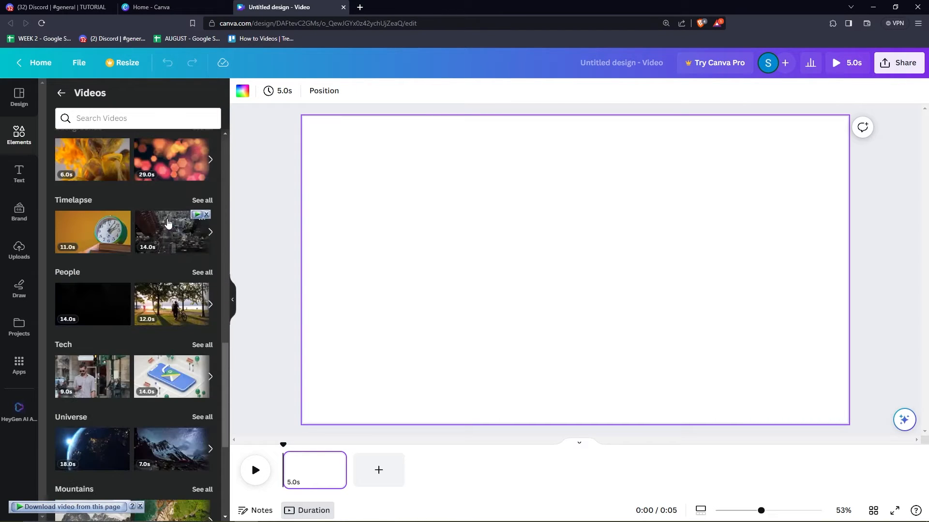
{"action": "scroll", "scroll_direction": "down", "scroll_amount": 3}
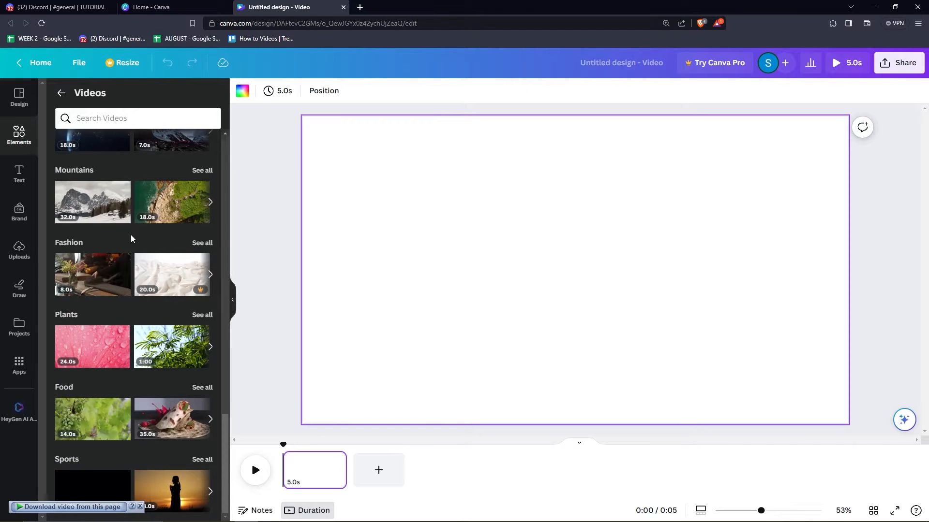
{"action": "scroll", "scroll_direction": "up", "scroll_amount": 3}
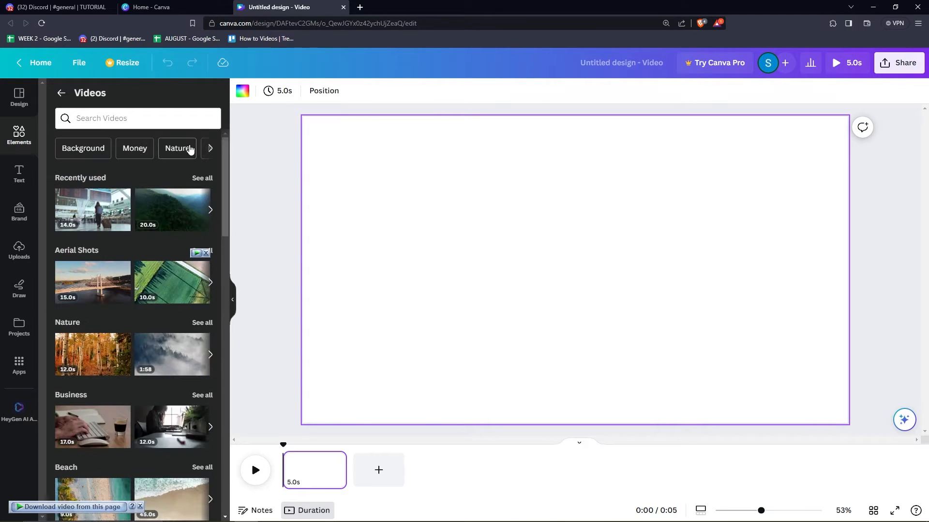
{"action": "type", "text": "vlog"}
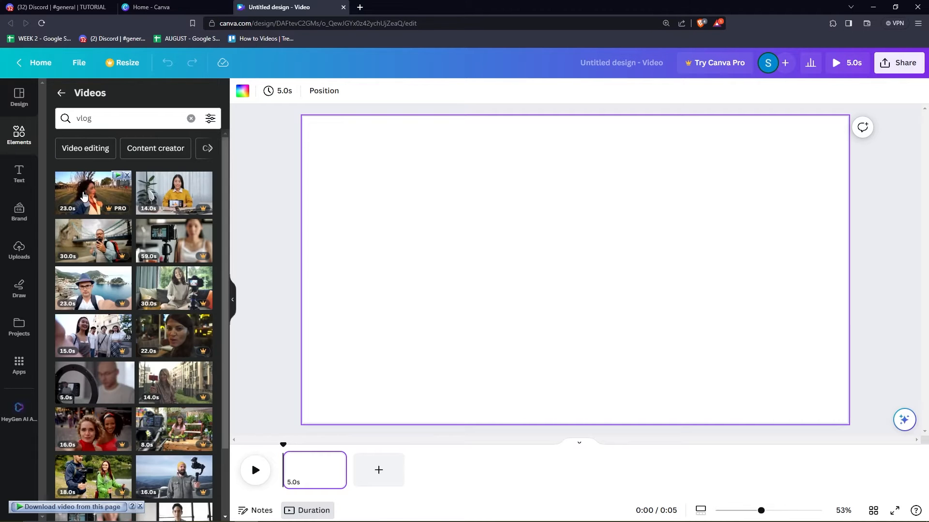
{"action": "mouse_move", "coordinate": [97, 388]}
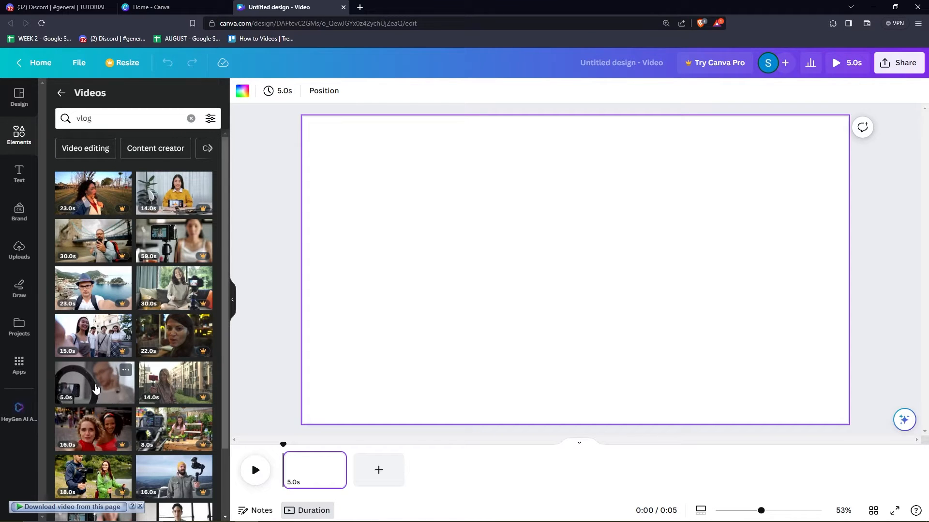
{"action": "scroll", "scroll_direction": "down", "scroll_amount": 3}
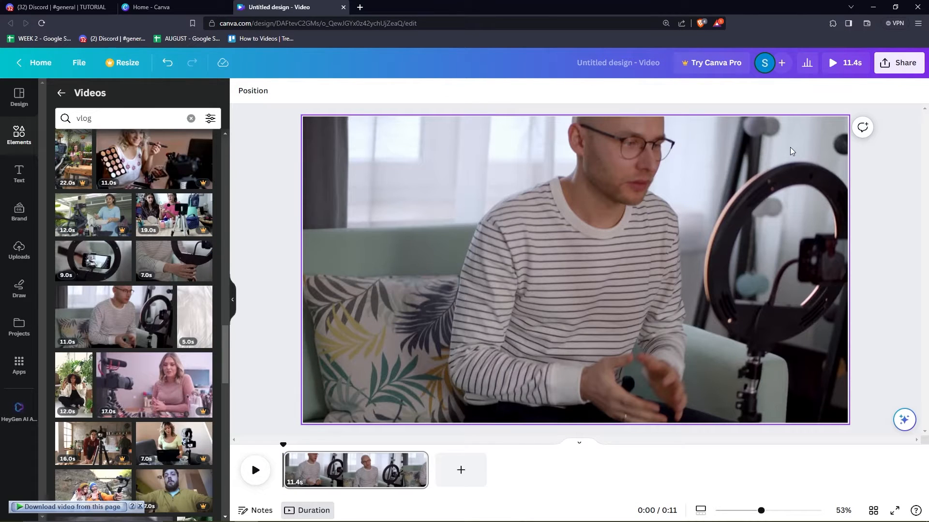
Play the vlog clip preview and pause it at about 0:04
{"action": "left_click", "coordinate": [275, 368]}
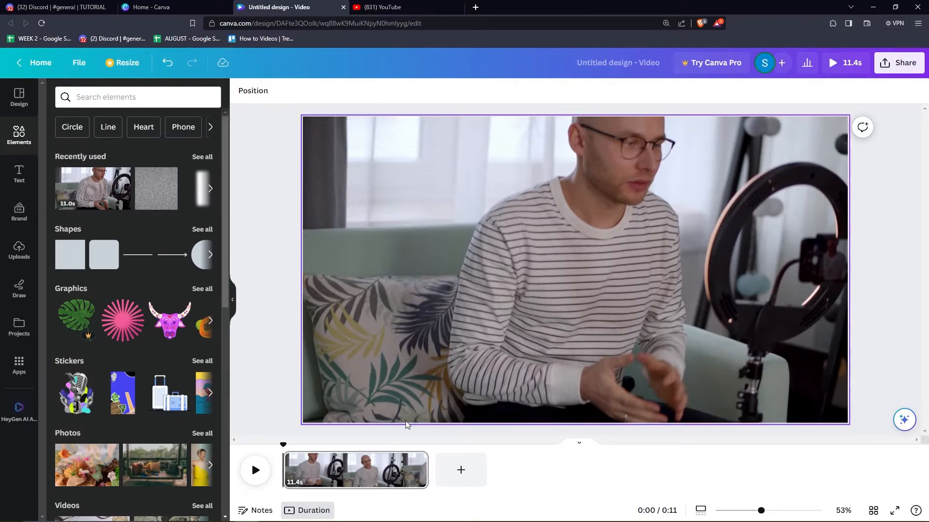
{"action": "left_click", "coordinate": [255, 470]}
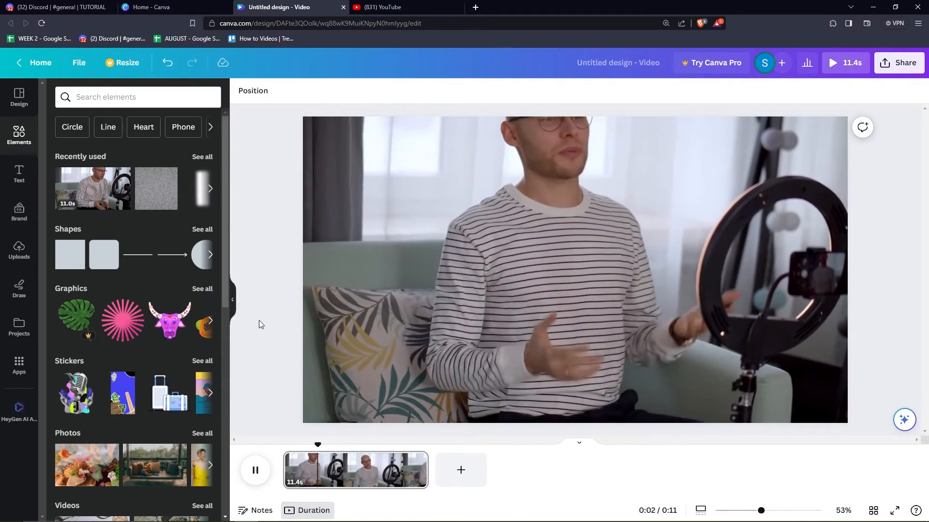
{"action": "left_click", "coordinate": [255, 470]}
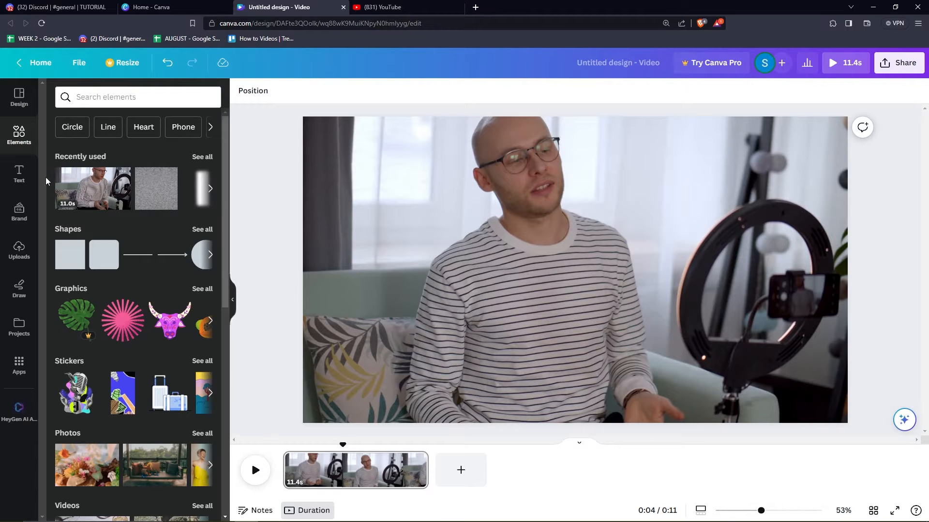
Add an Anton text box at the lower centre reading 'Hi guys'
{"action": "left_click", "coordinate": [19, 173]}
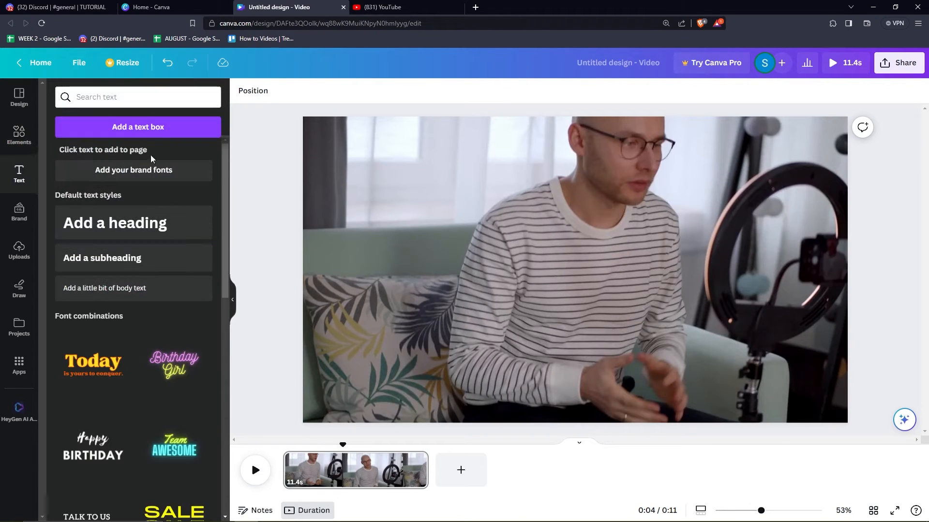
{"action": "left_click", "coordinate": [137, 126]}
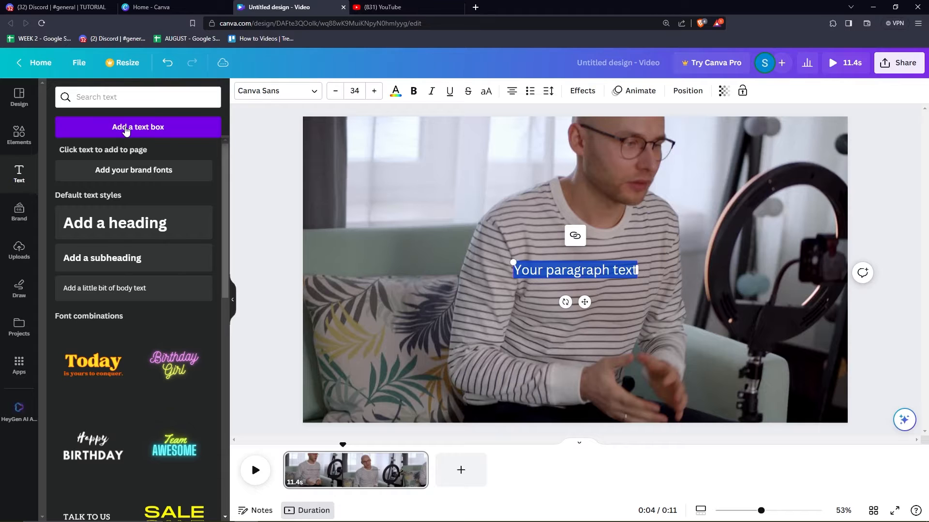
{"action": "left_click", "coordinate": [275, 90]}
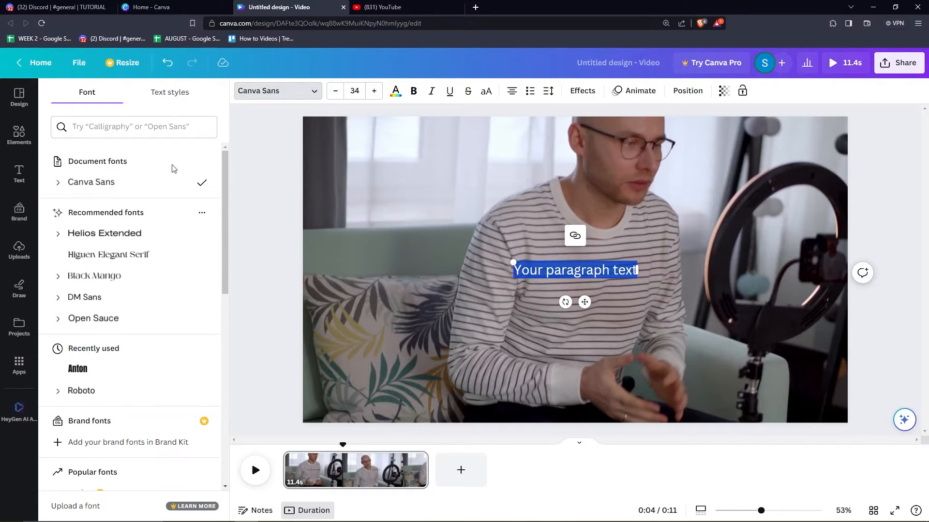
{"action": "left_click", "coordinate": [77, 369]}
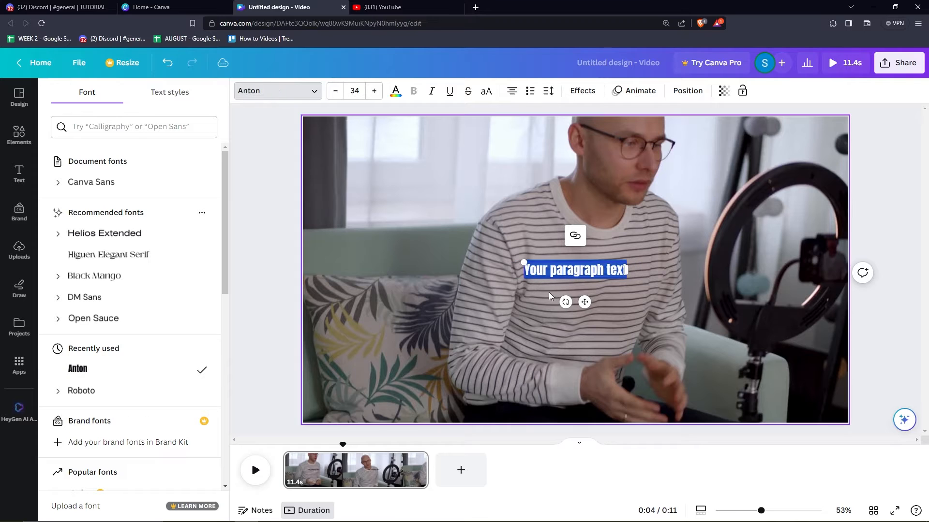
{"action": "mouse_move", "coordinate": [373, 91]}
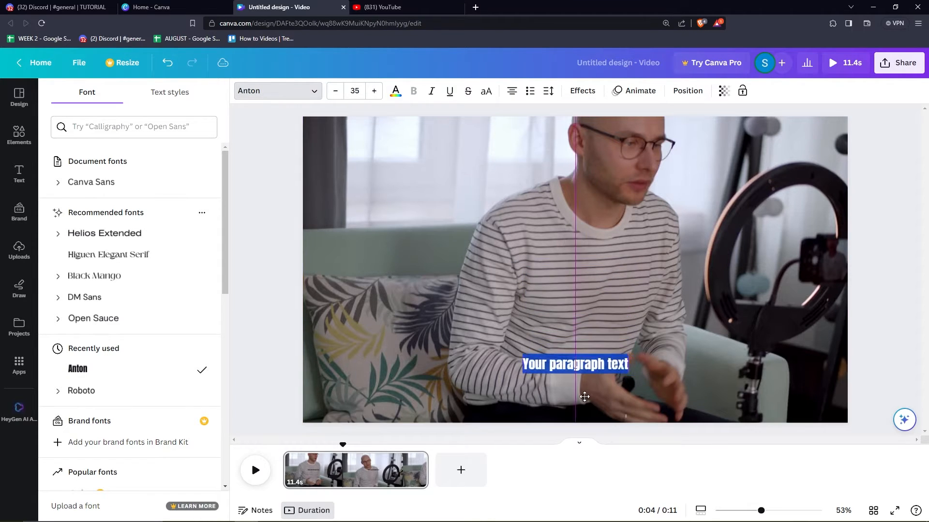
{"action": "left_click", "coordinate": [574, 363]}
{"action": "type", "text": "Hi guys"}
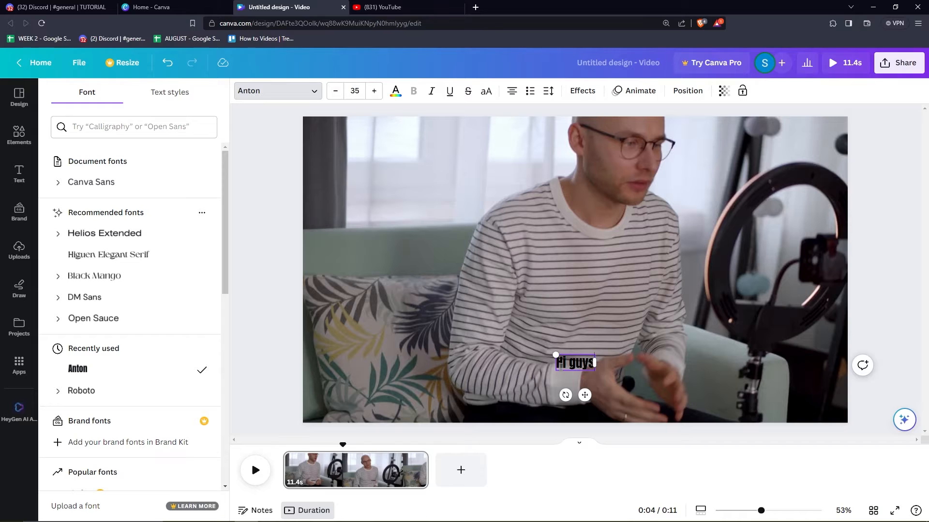
Continue the caption to read 'Hi guys, today I will be showing you tips'
{"action": "type", "text": ", today I"}
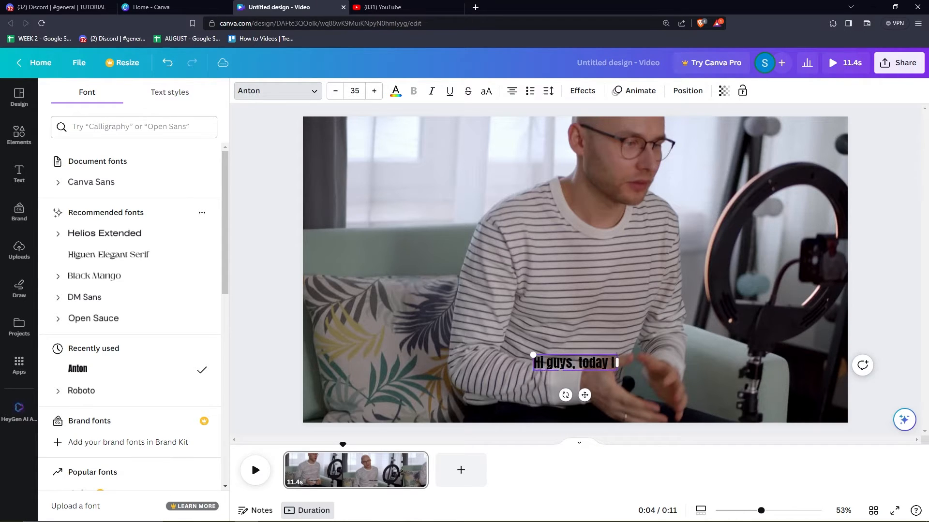
{"action": "type", "text": "will be show"}
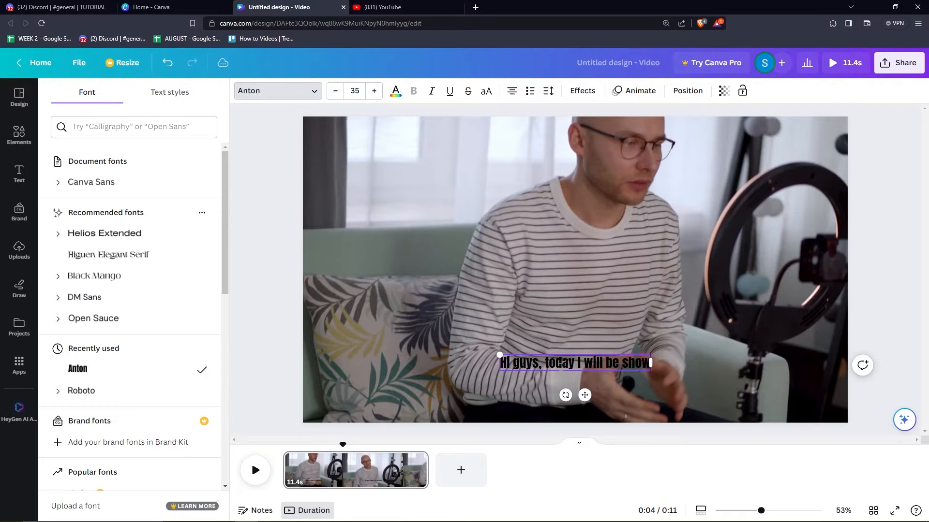
{"action": "type", "text": "ing you"}
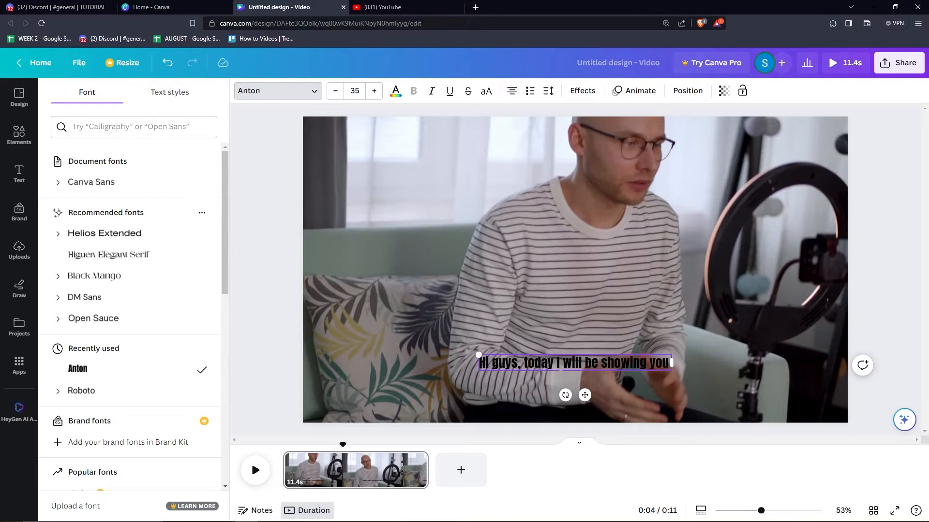
{"action": "type", "text": "tips."}
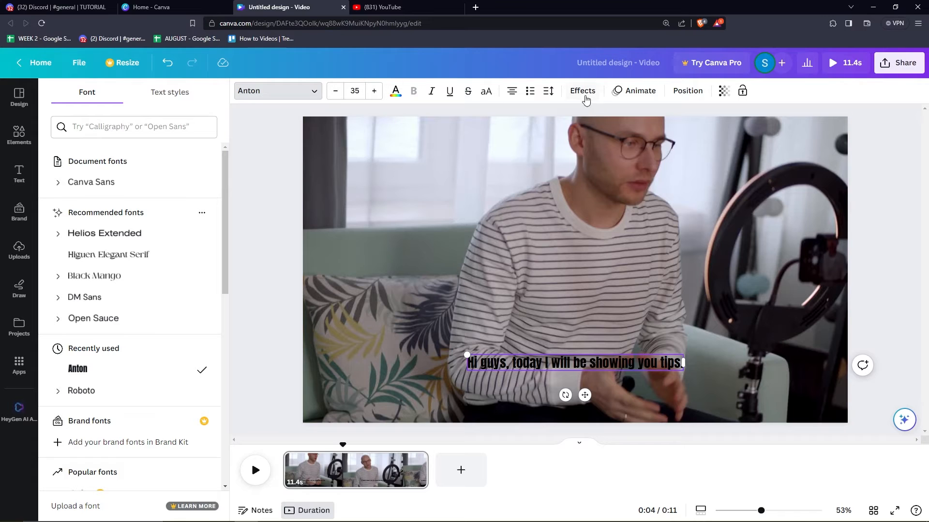
Give the subtitle a black outline effect and white text colour
{"action": "left_click", "coordinate": [581, 90]}
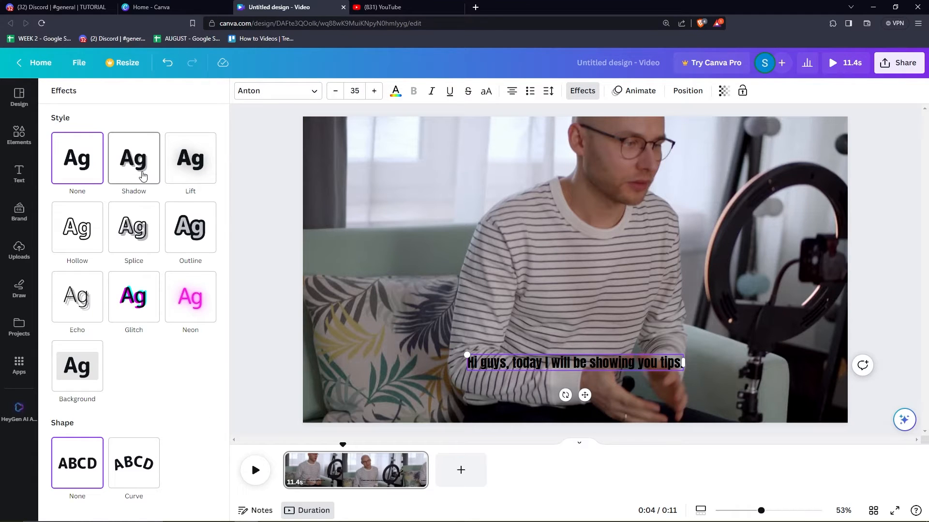
{"action": "left_click", "coordinate": [134, 158]}
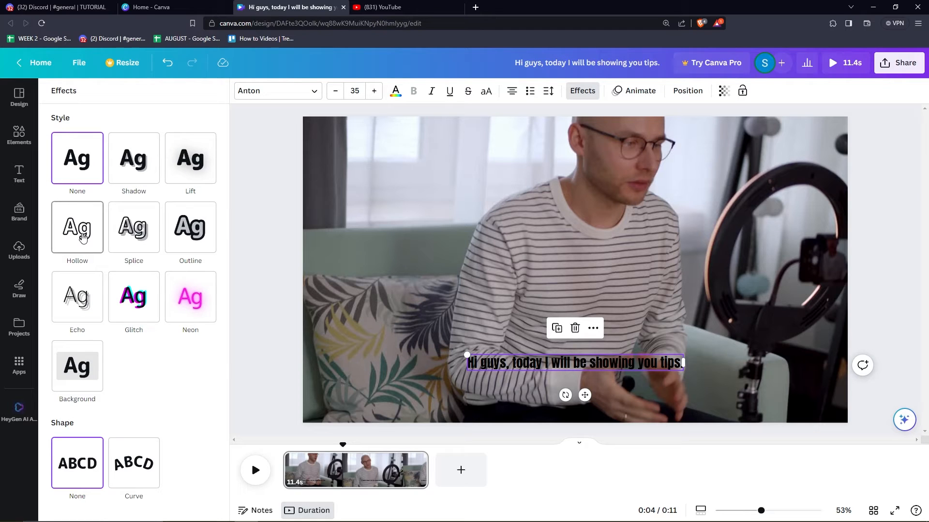
{"action": "left_click", "coordinate": [77, 158]}
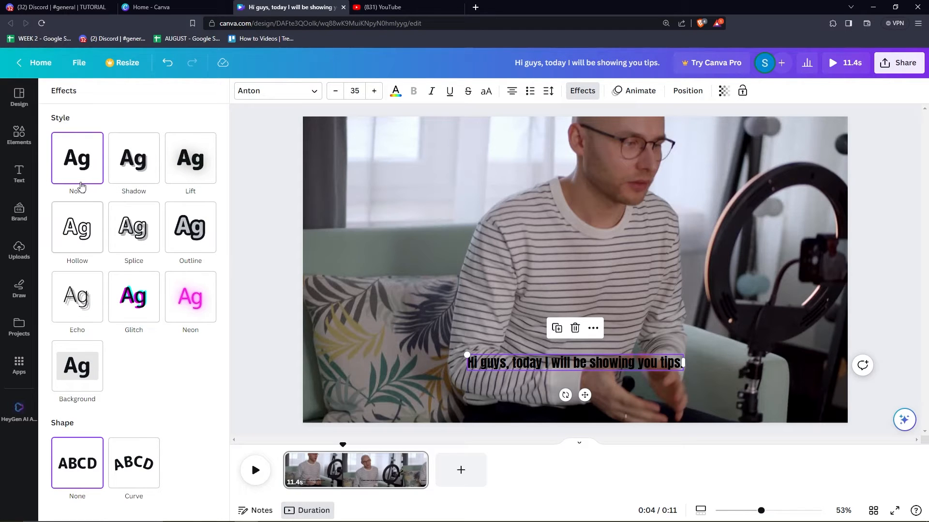
{"action": "mouse_move", "coordinate": [134, 158]}
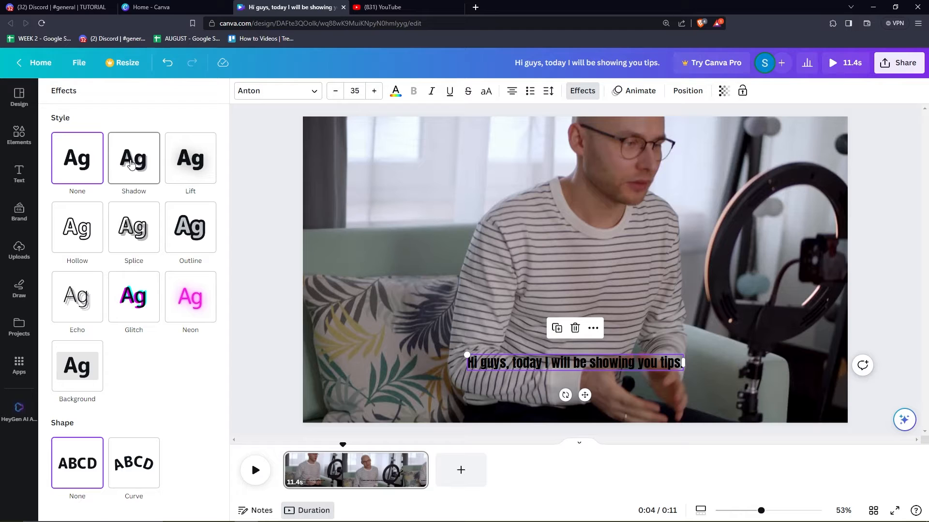
{"action": "left_click", "coordinate": [184, 224]}
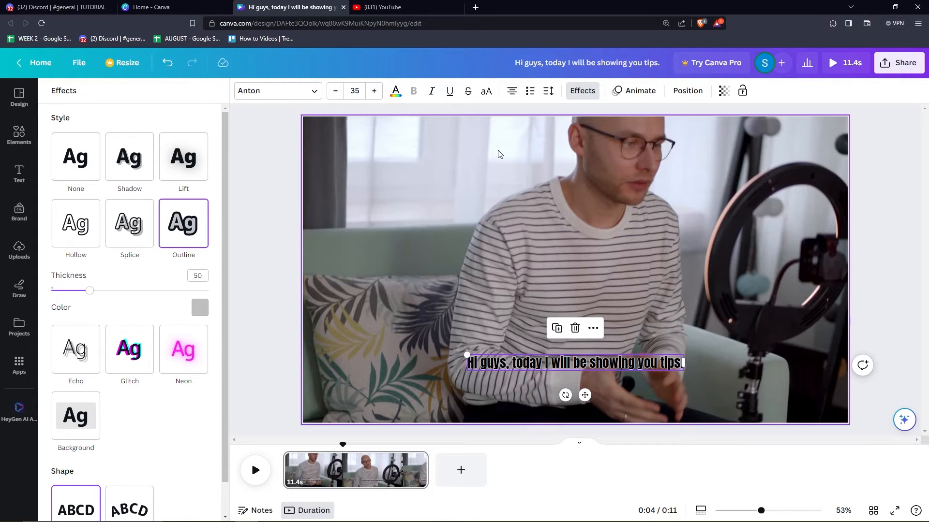
{"action": "left_click", "coordinate": [200, 308]}
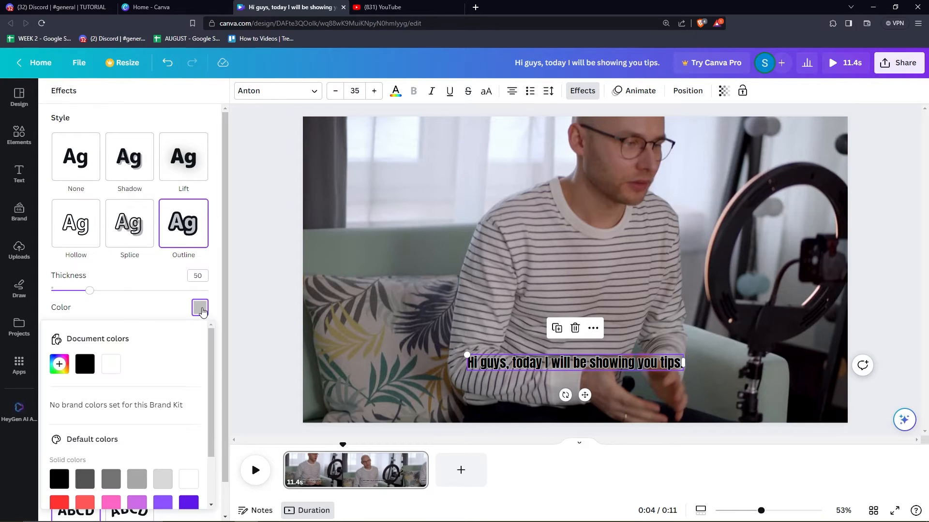
{"action": "left_click", "coordinate": [84, 364]}
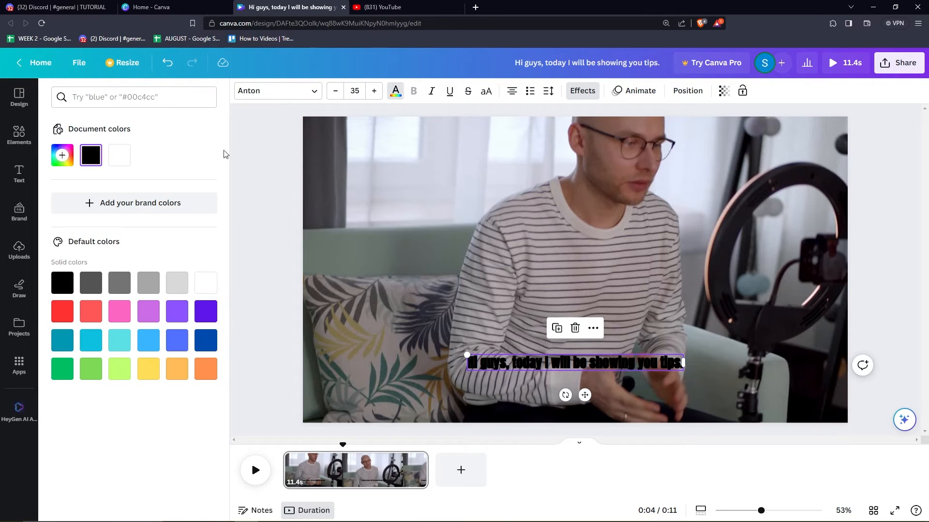
{"action": "left_click", "coordinate": [119, 155]}
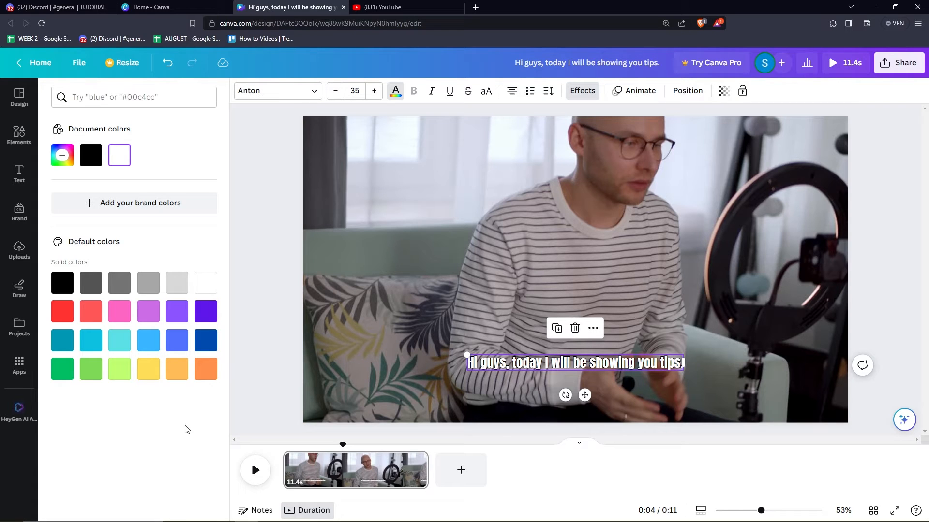
{"action": "left_click", "coordinate": [18, 174]}
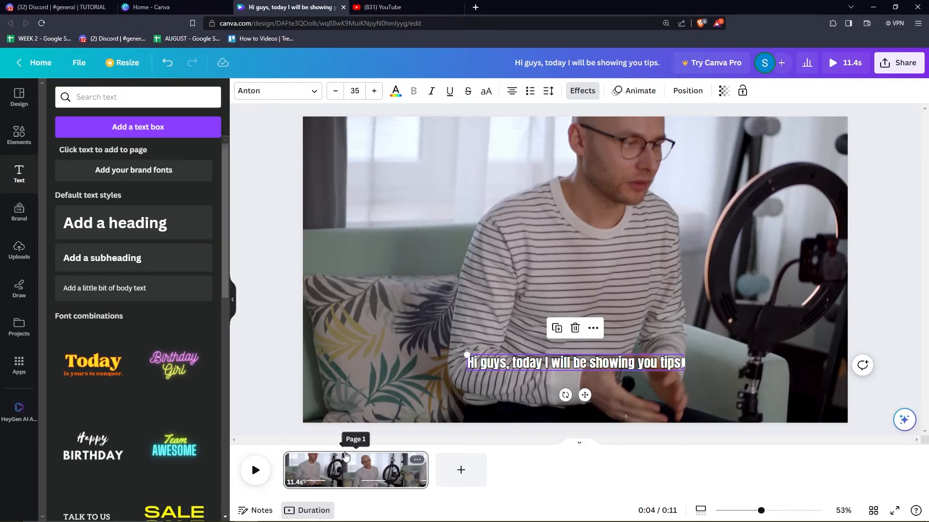
{"action": "mouse_move", "coordinate": [346, 474]}
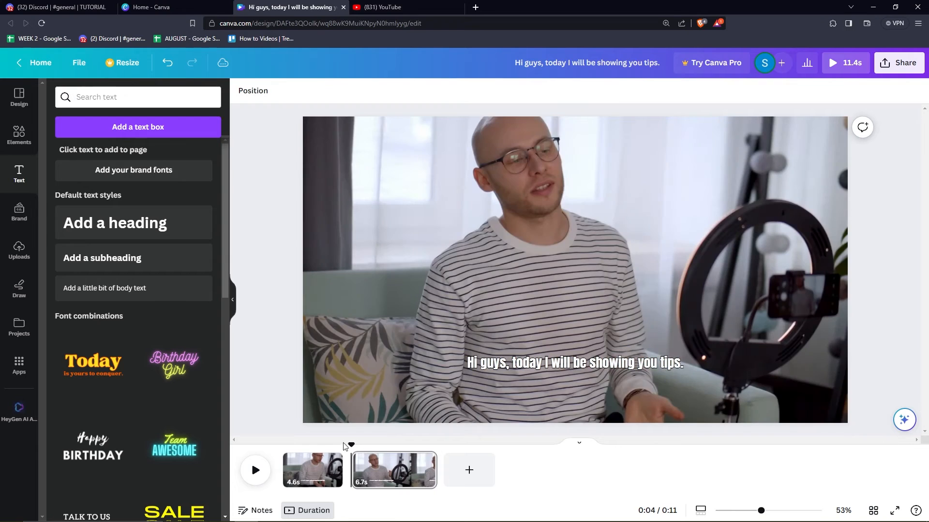
Select the second 6.7-second part and its subtitle after splitting at four seconds
{"action": "left_click", "coordinate": [255, 470]}
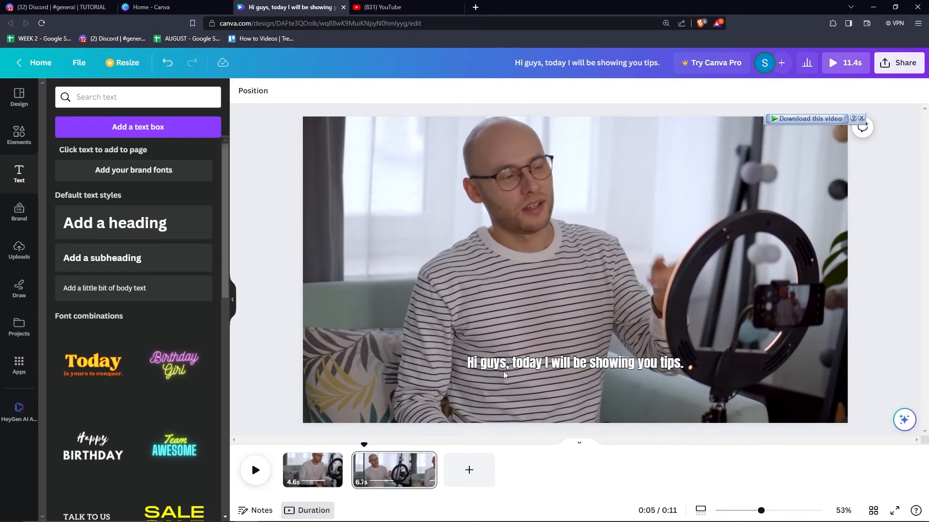
{"action": "left_click", "coordinate": [573, 362]}
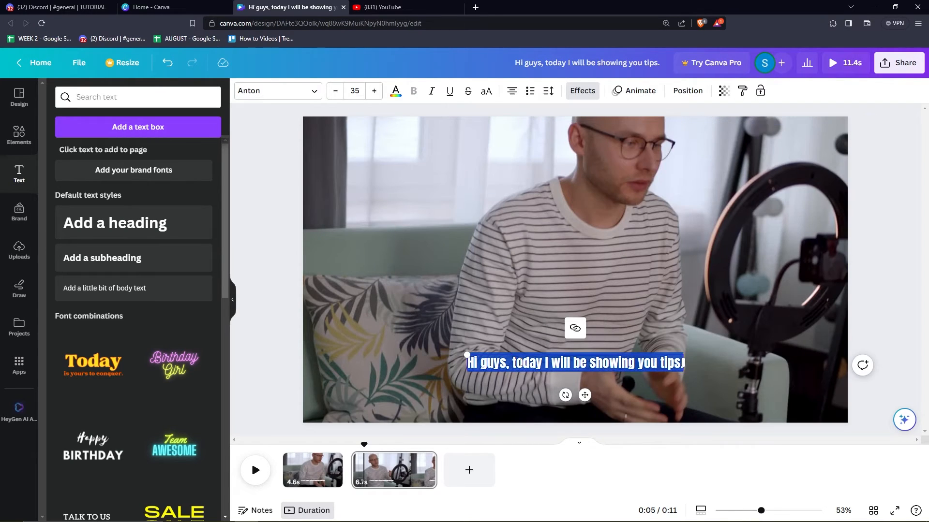
Replace the second part's caption with 'On how to improve your shopify store'
{"action": "left_click", "coordinate": [415, 237]}
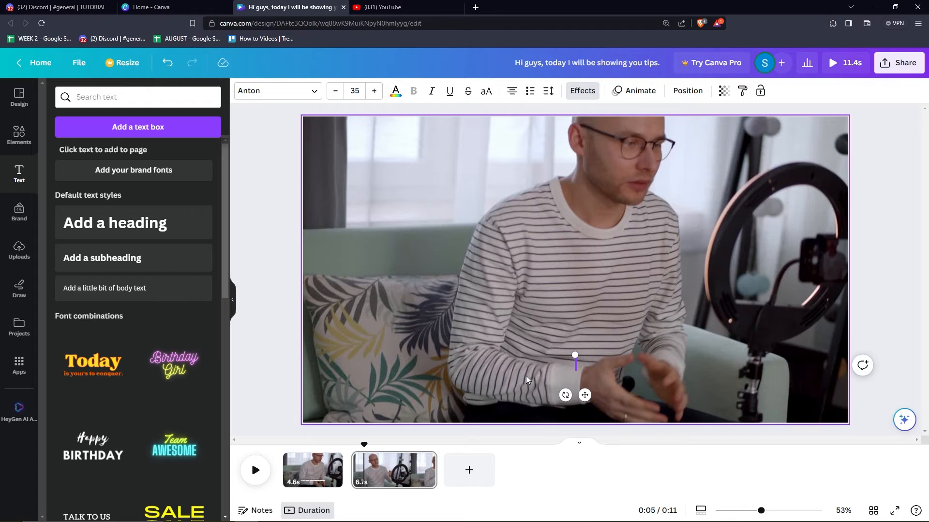
{"action": "type", "text": "On how to"}
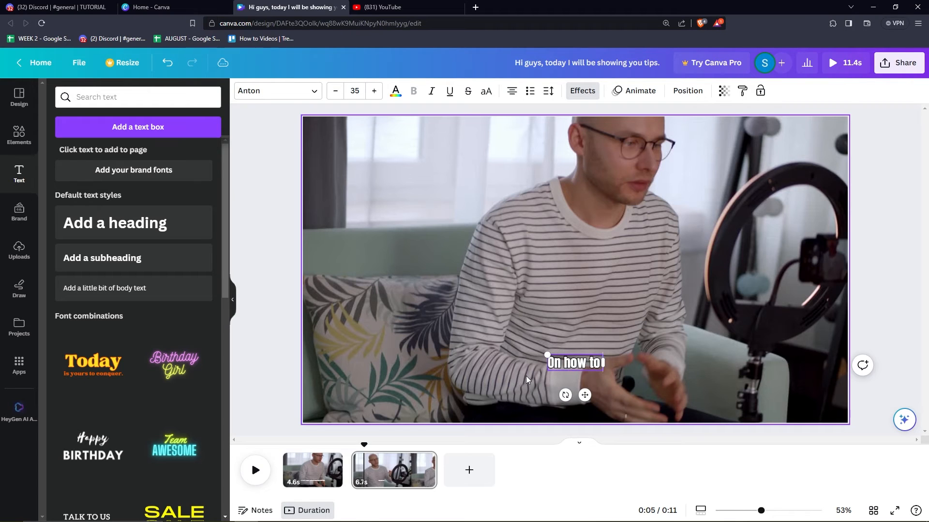
{"action": "type", "text": "improve"}
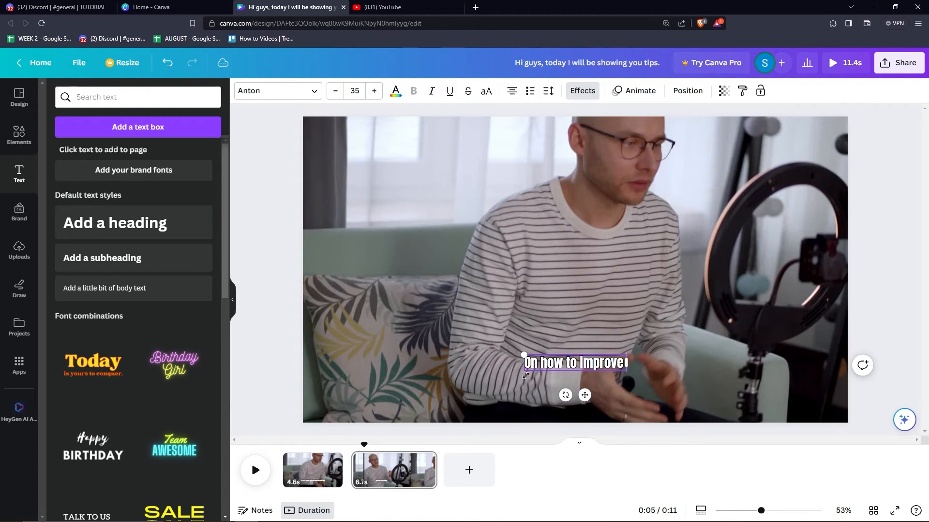
{"action": "type", "text": "your s"}
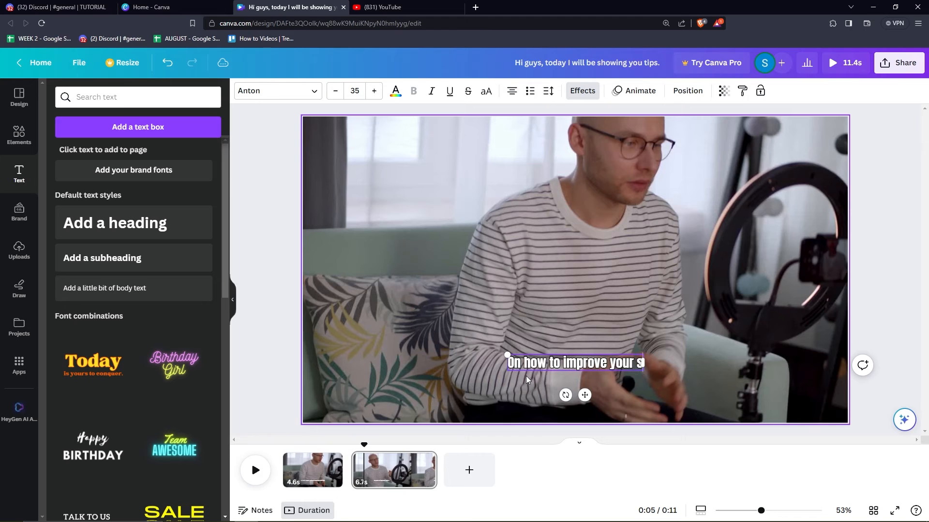
{"action": "type", "text": "hopify sto"}
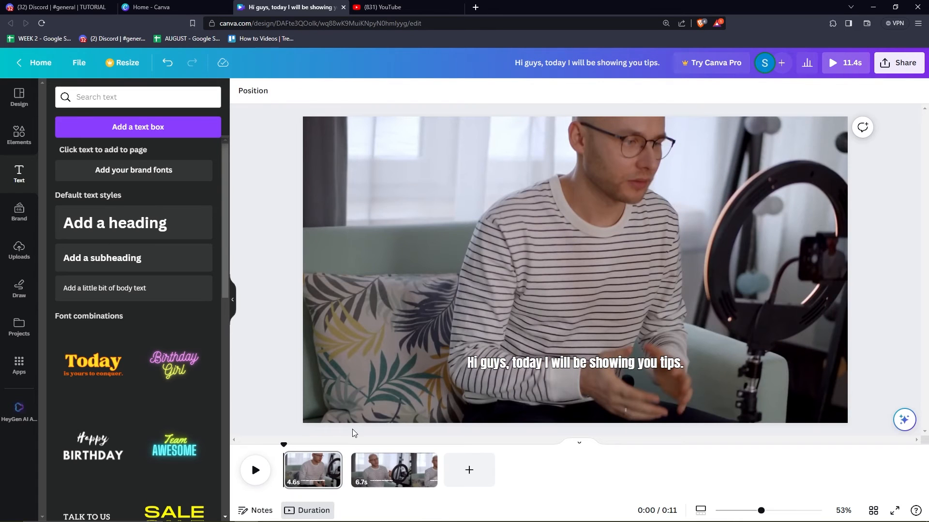
{"action": "left_click", "coordinate": [392, 470]}
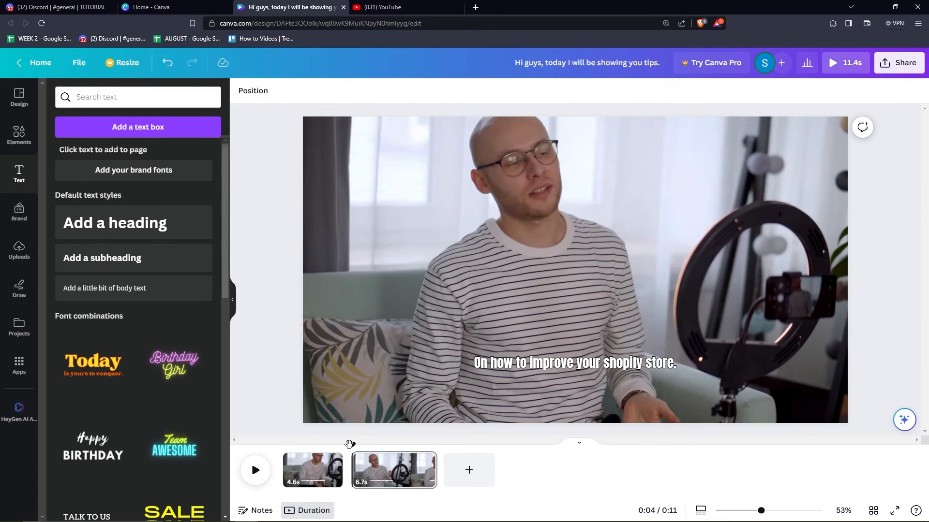
{"action": "left_click", "coordinate": [255, 470]}
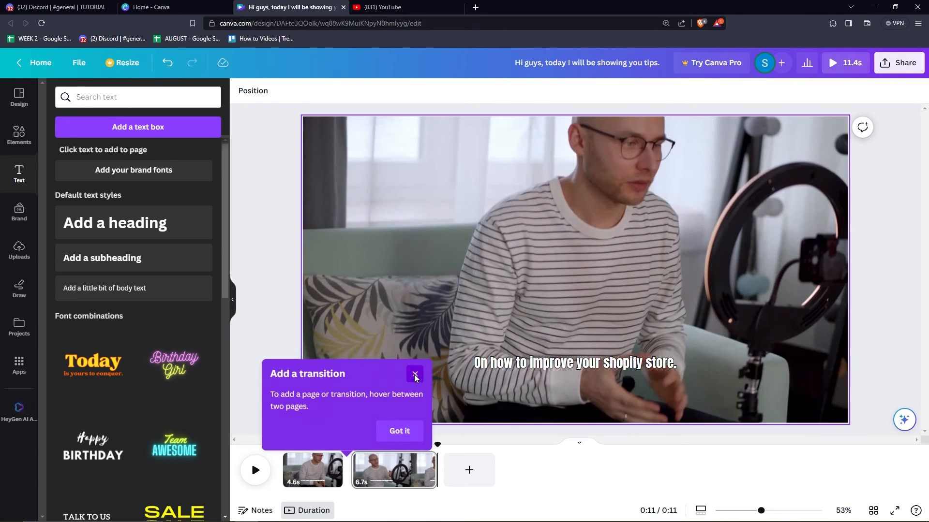
{"action": "left_click", "coordinate": [415, 375]}
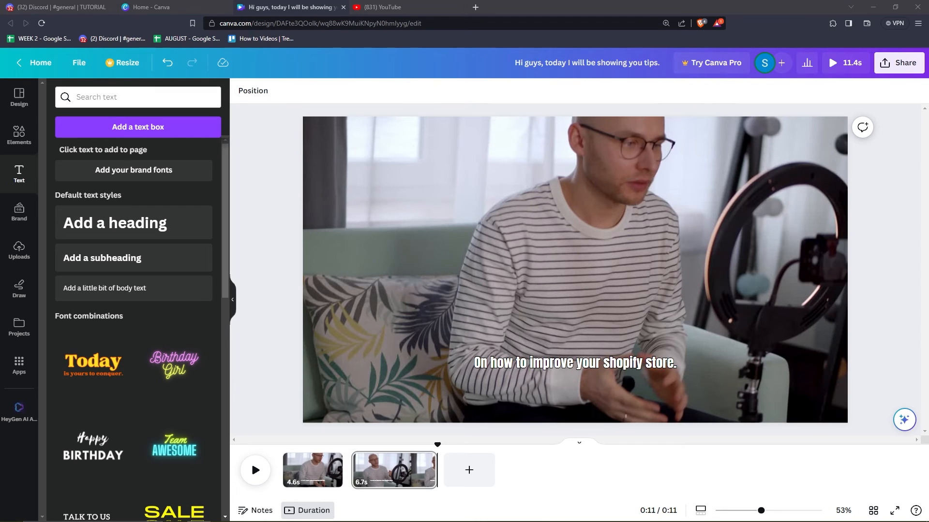
{"action": "left_click", "coordinate": [616, 174]}
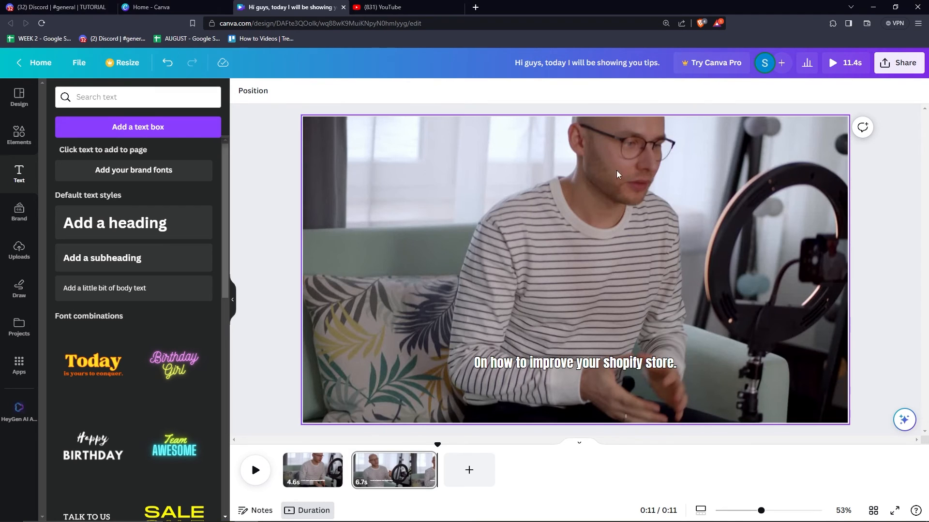
Open Share > Download to show the 1080p MP4 download options
{"action": "left_click", "coordinate": [898, 62]}
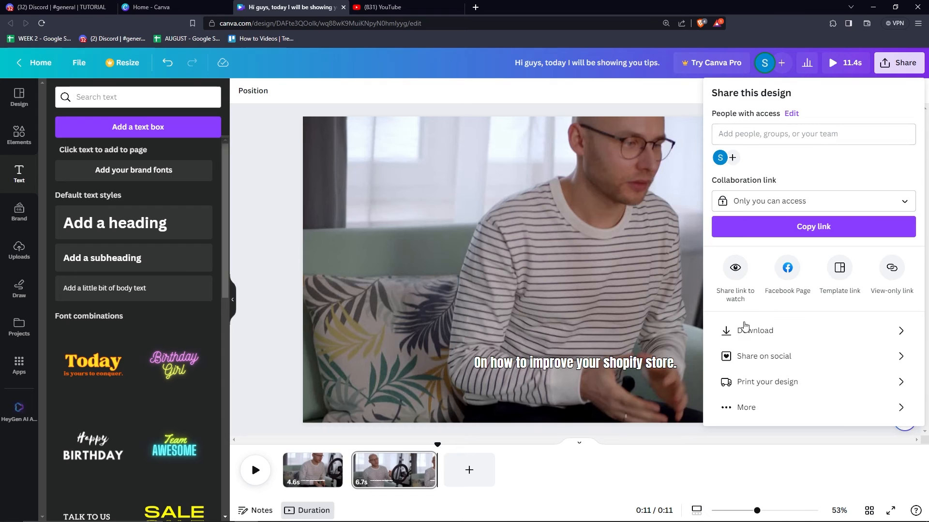
{"action": "left_click", "coordinate": [757, 331]}
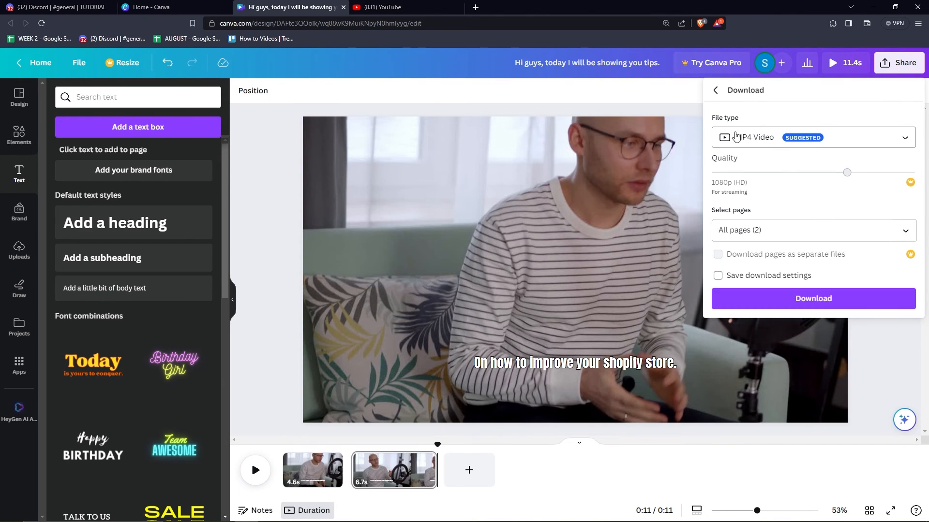
{"action": "left_click", "coordinate": [637, 95]}
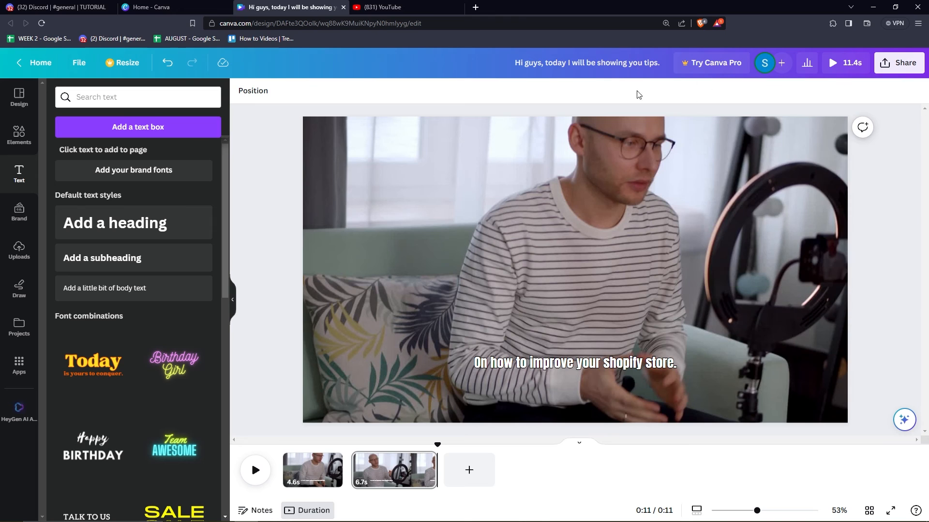